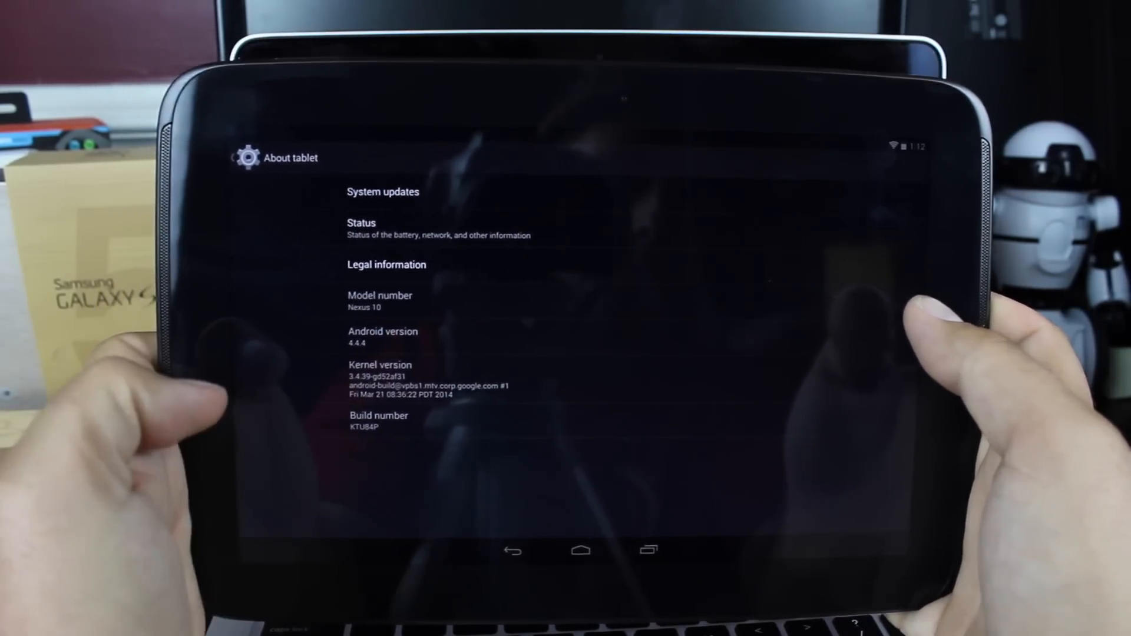
Open the tablet's Developer options and make sure USB debugging is enabled
click(379, 421)
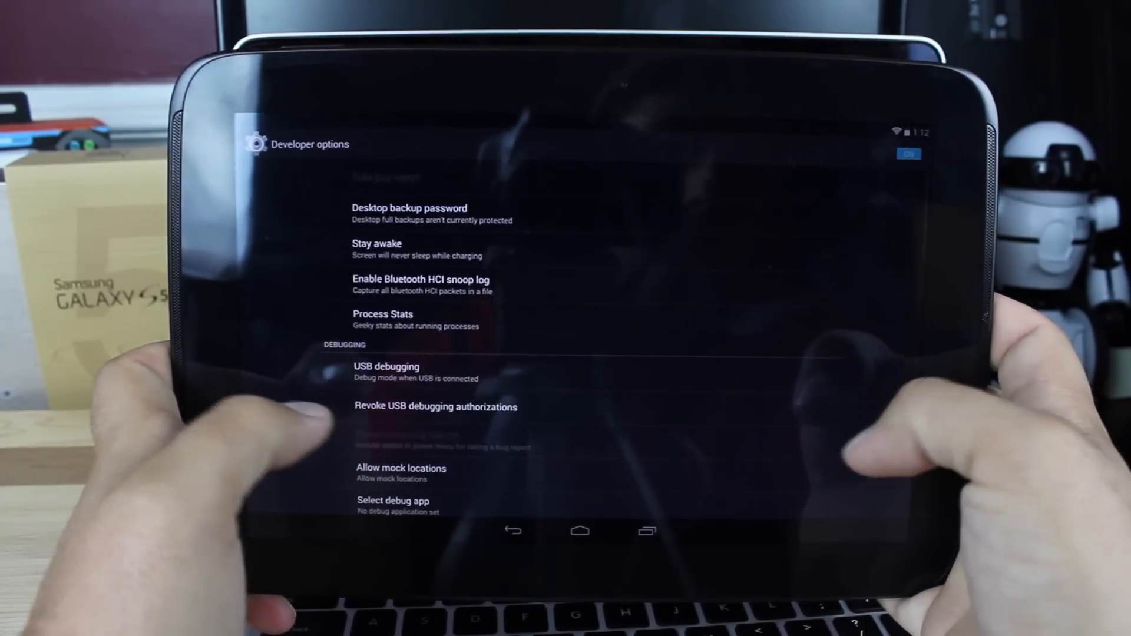
click(386, 367)
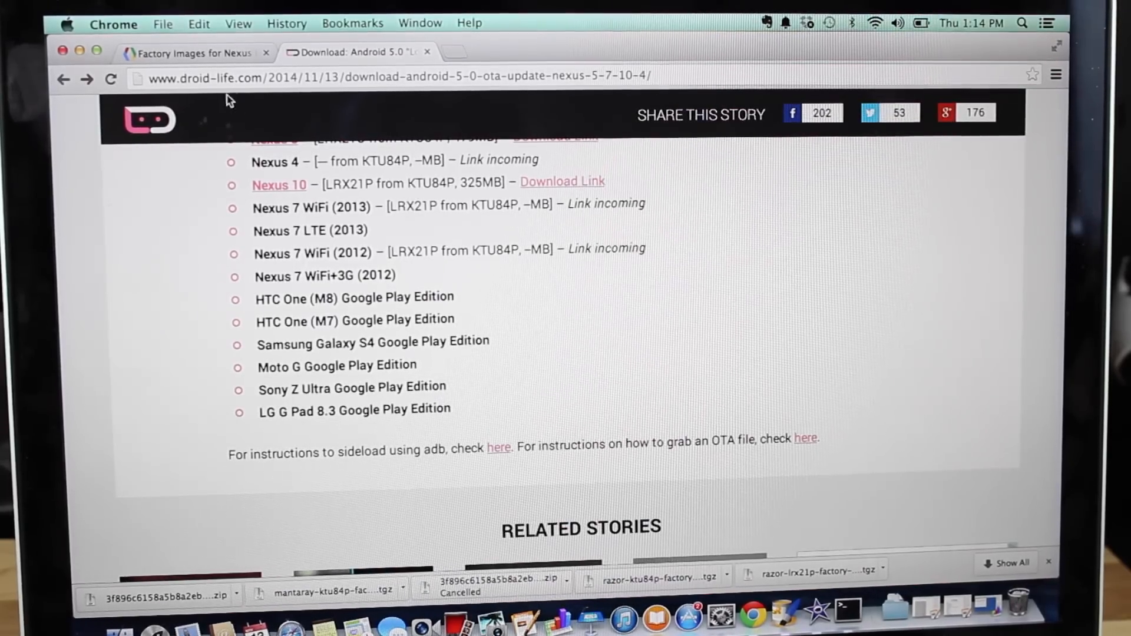
Scroll up to the Download list showing the Nexus 10 LRX21P update (325MB)
scroll(up, 3)
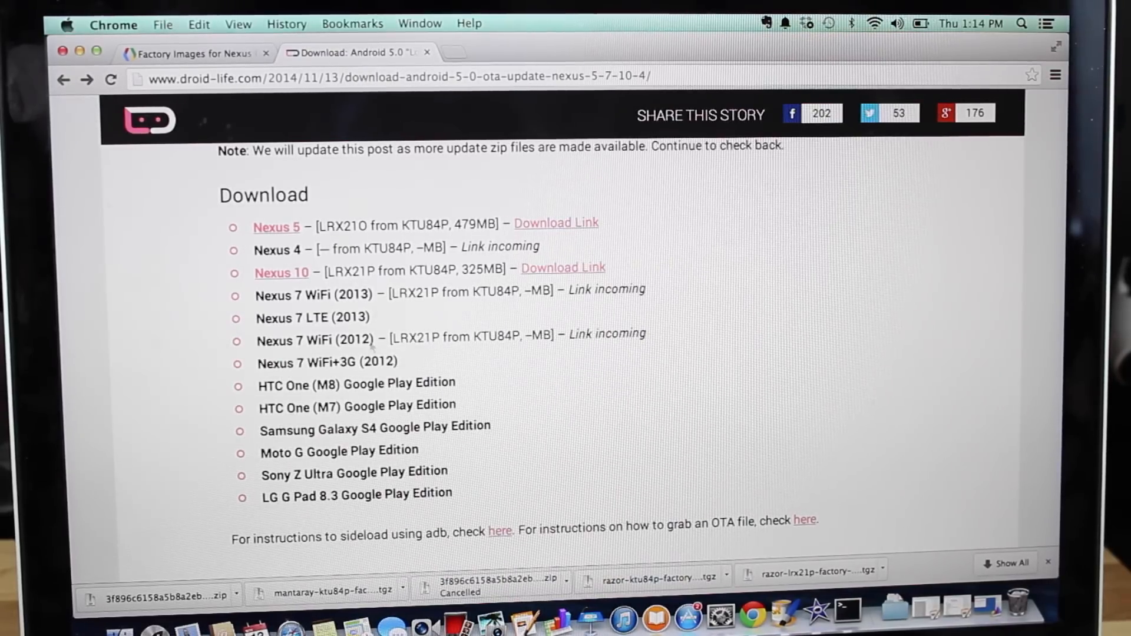
mouse_move(638, 422)
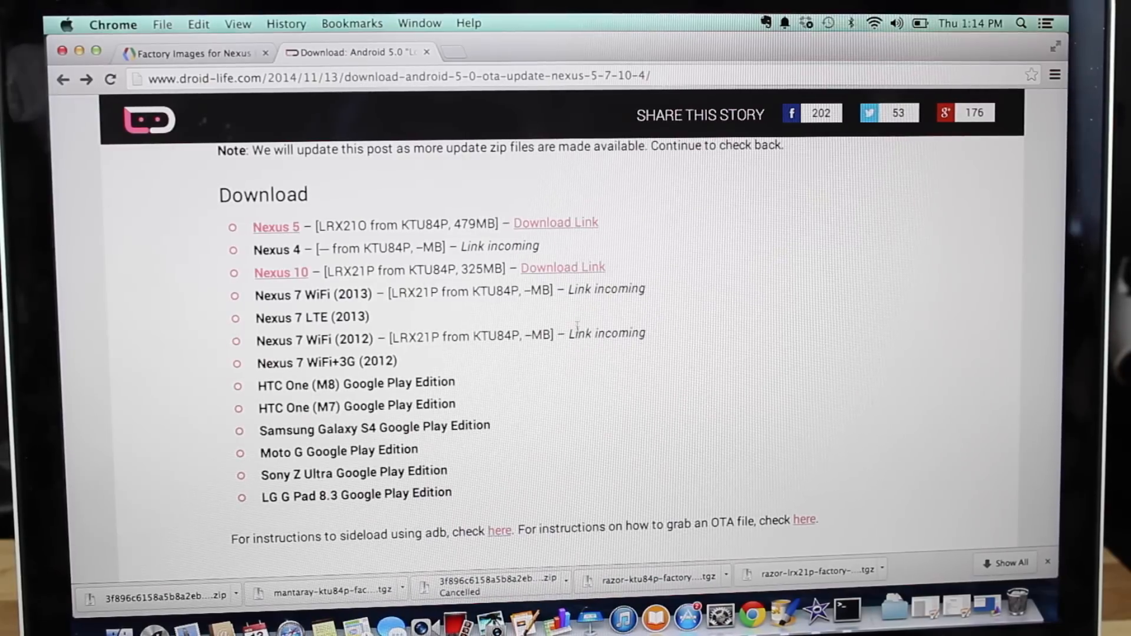
mouse_move(543, 372)
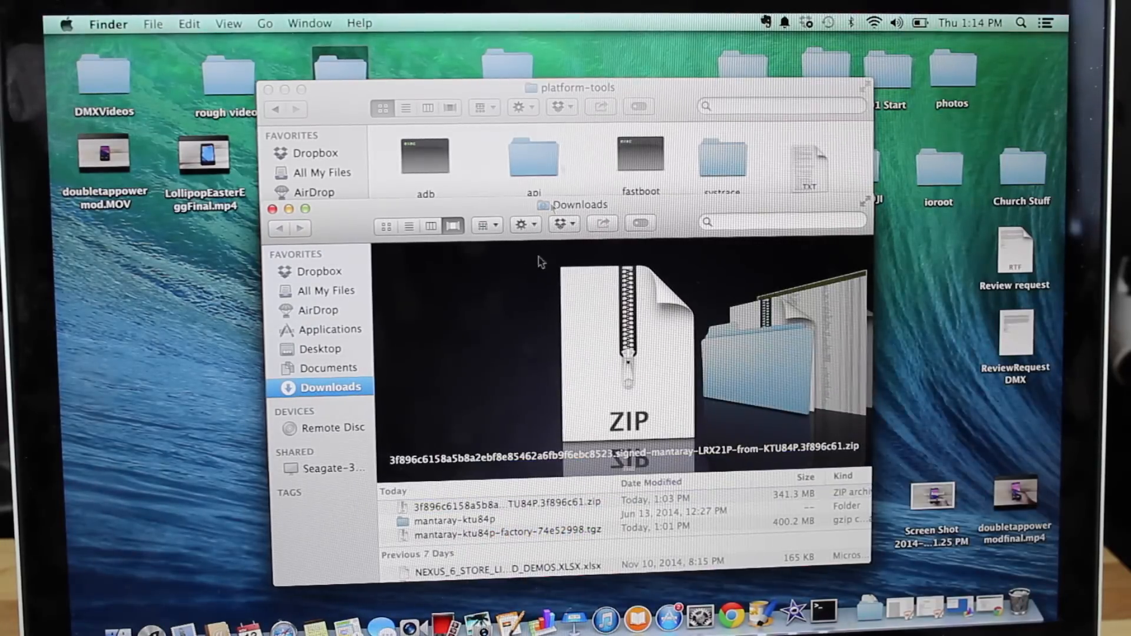
Paste the Nexus 10 update zip into platform-tools beside image-mantaray-ktu84p.zip
right_click(573, 343)
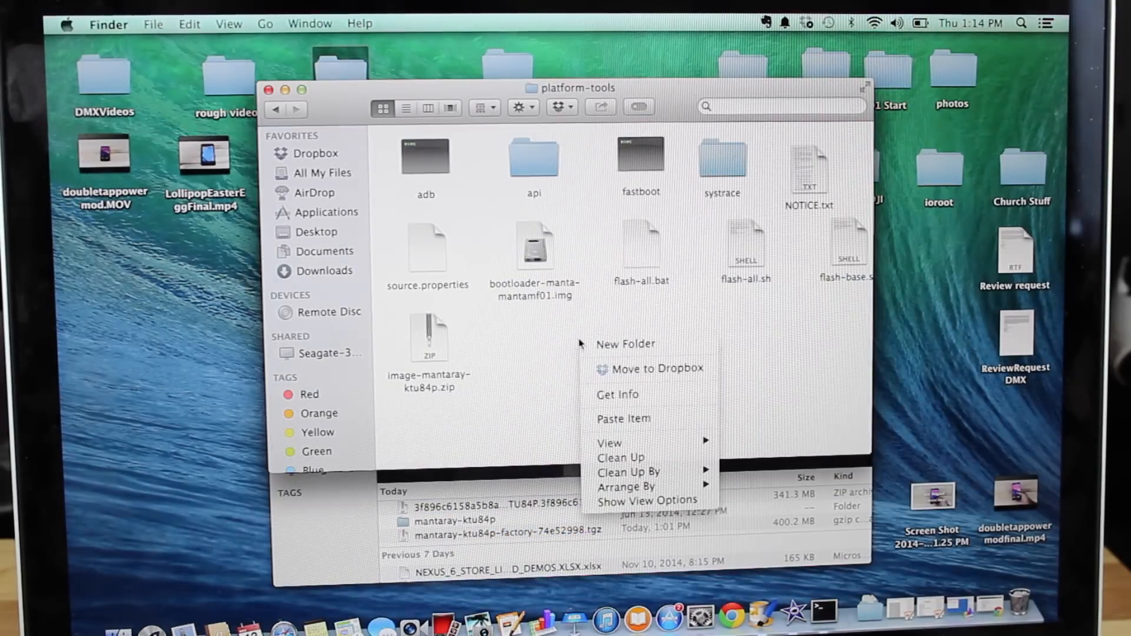
mouse_move(624, 344)
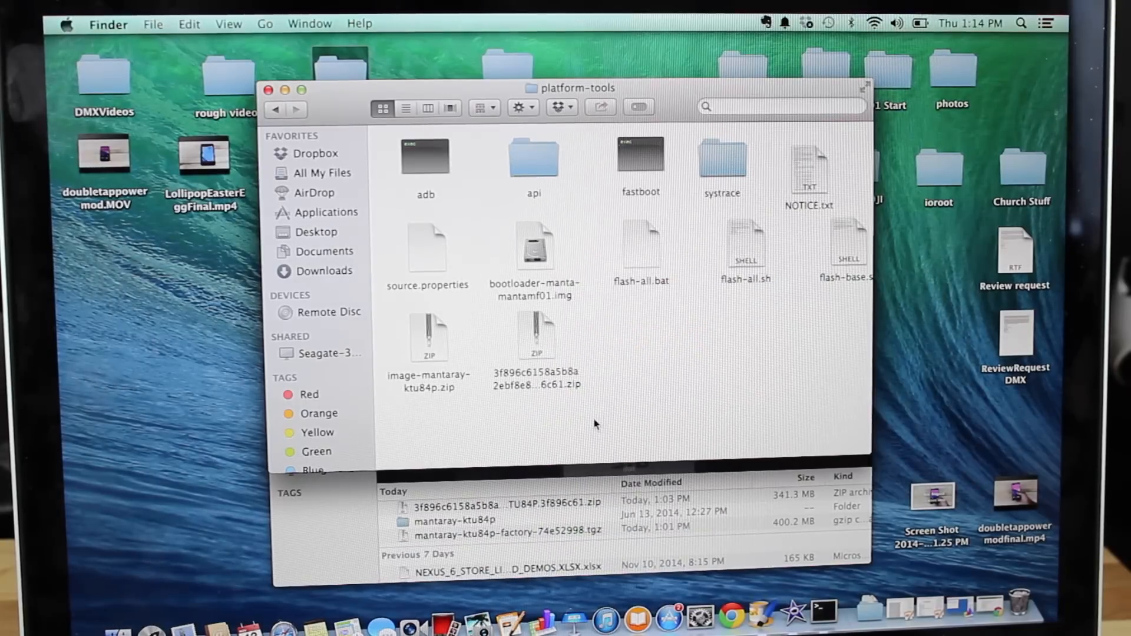
Open Terminal and cd into /users/shanestarnes/desktop/android/platform-tools
click(809, 620)
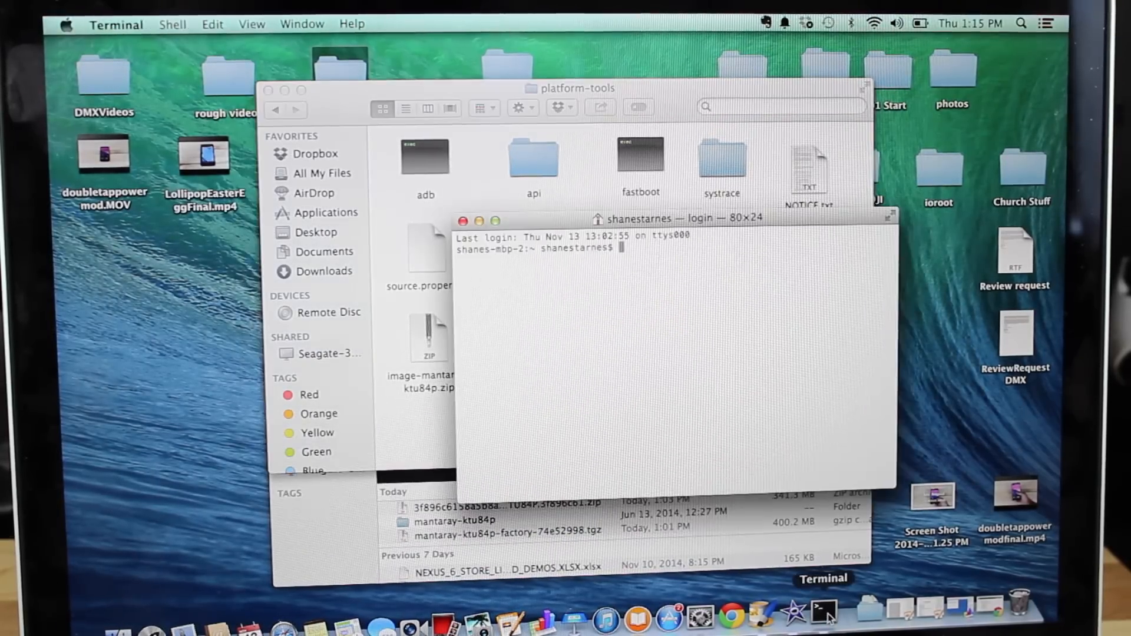
text(c)
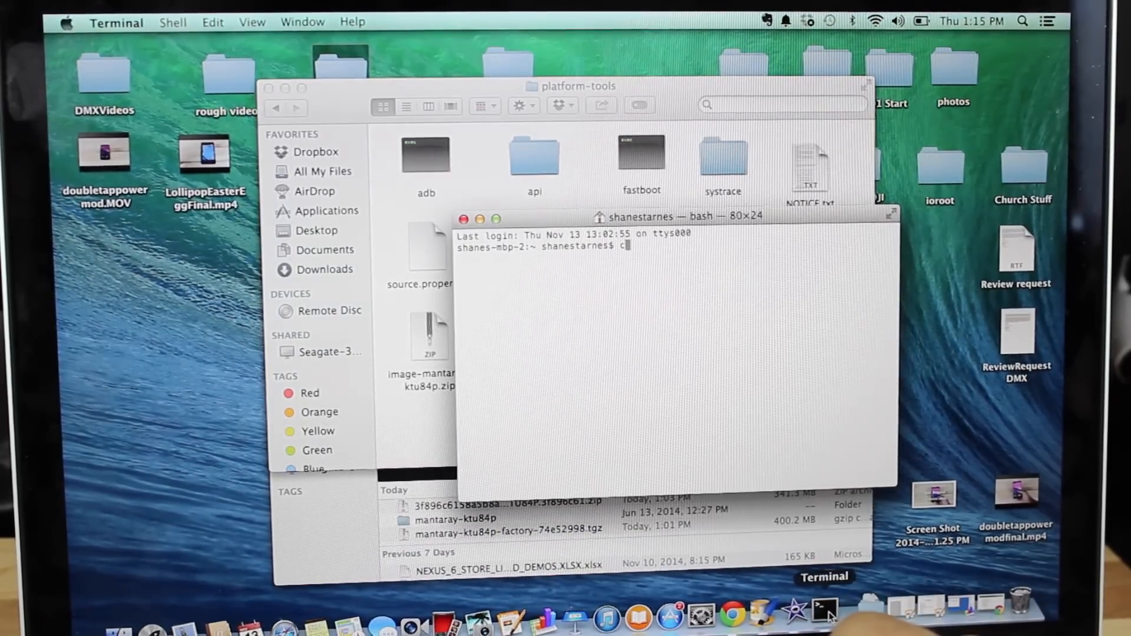
text(d /)
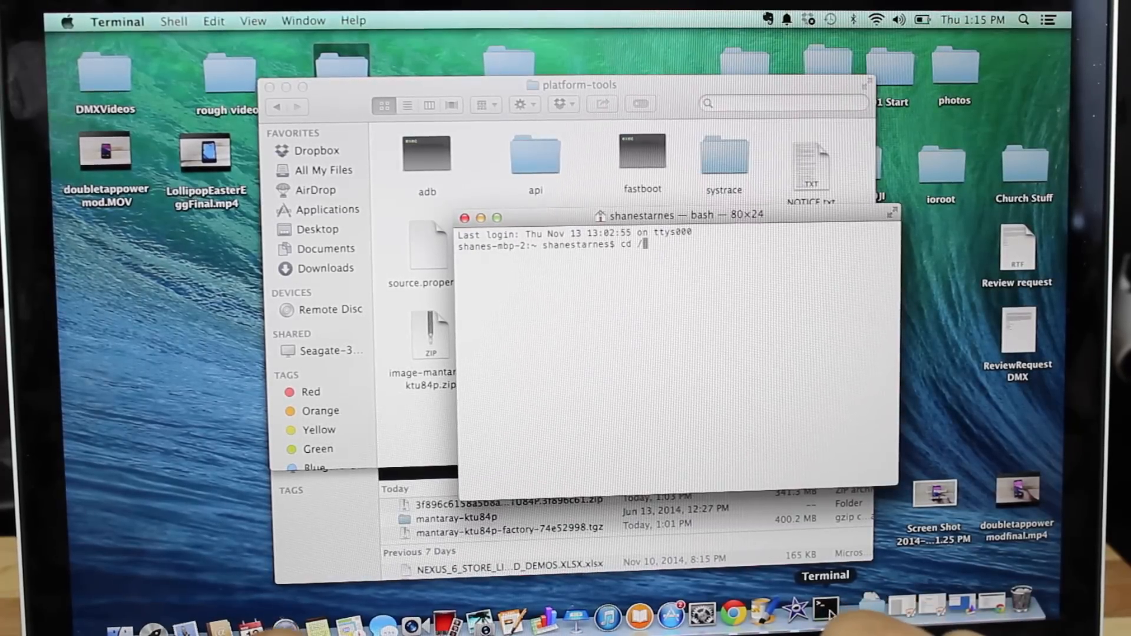
text(users/)
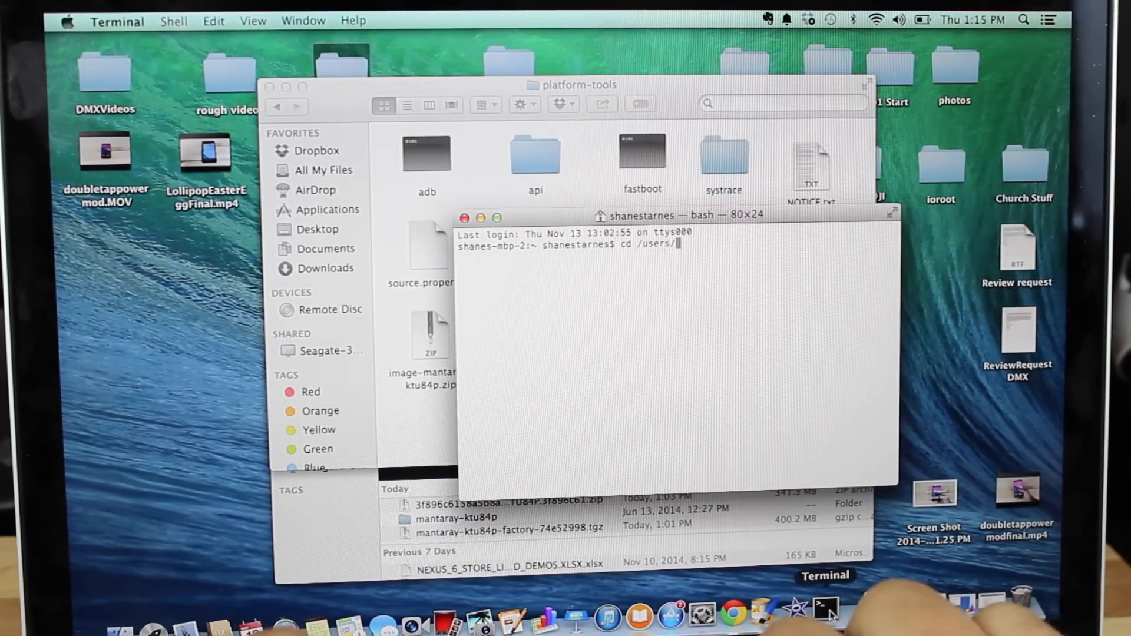
text(shanestarnes/)
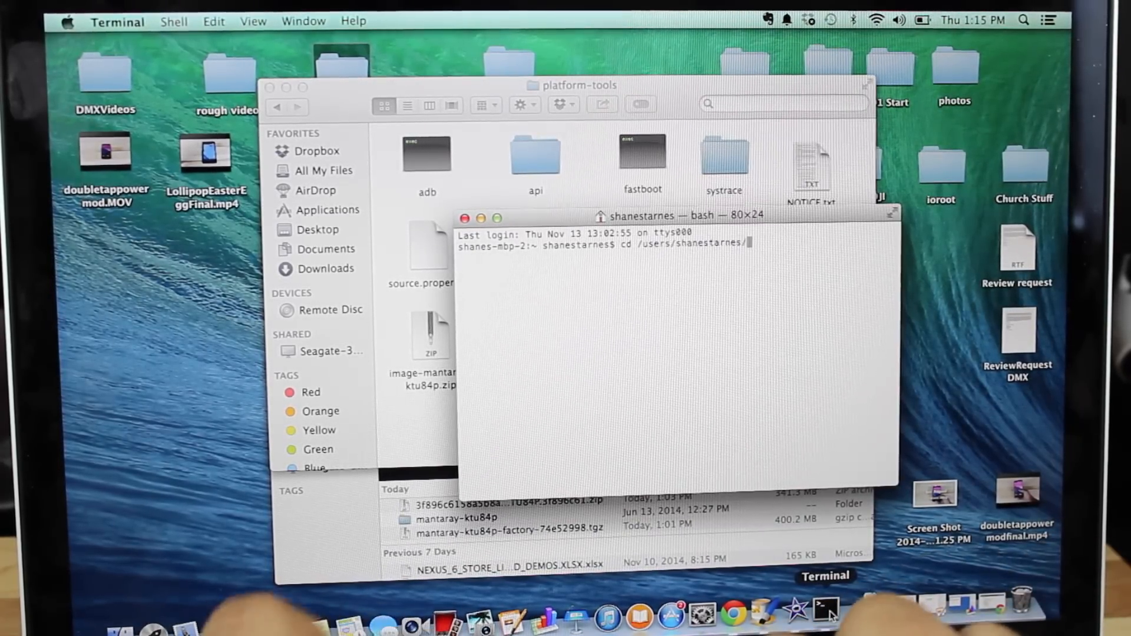
text(desktop/)
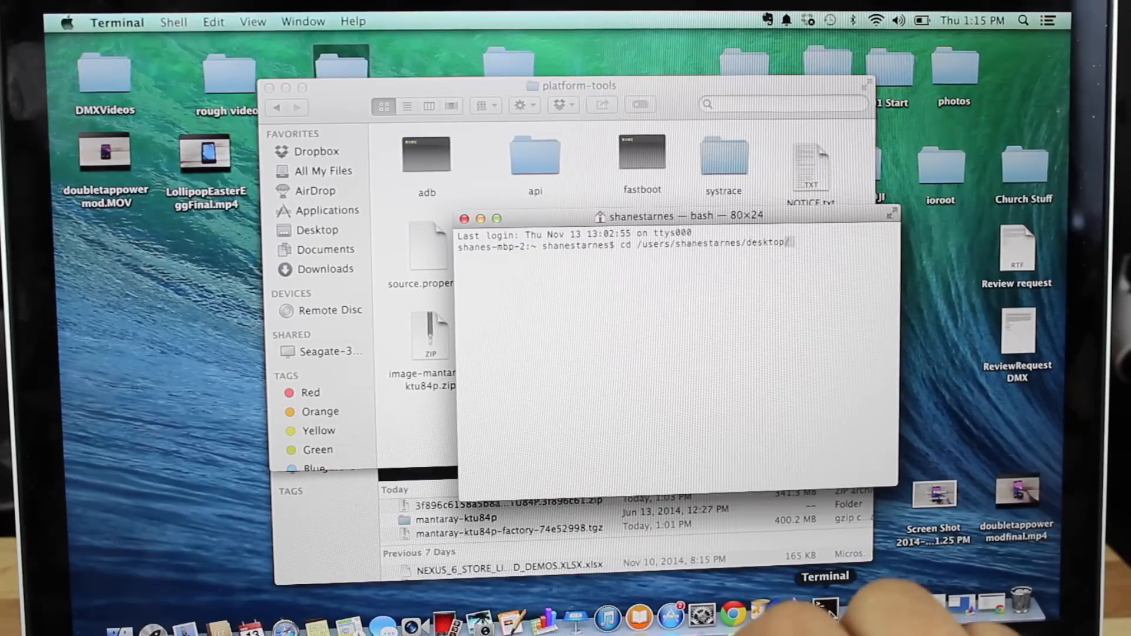
text(android/pa)
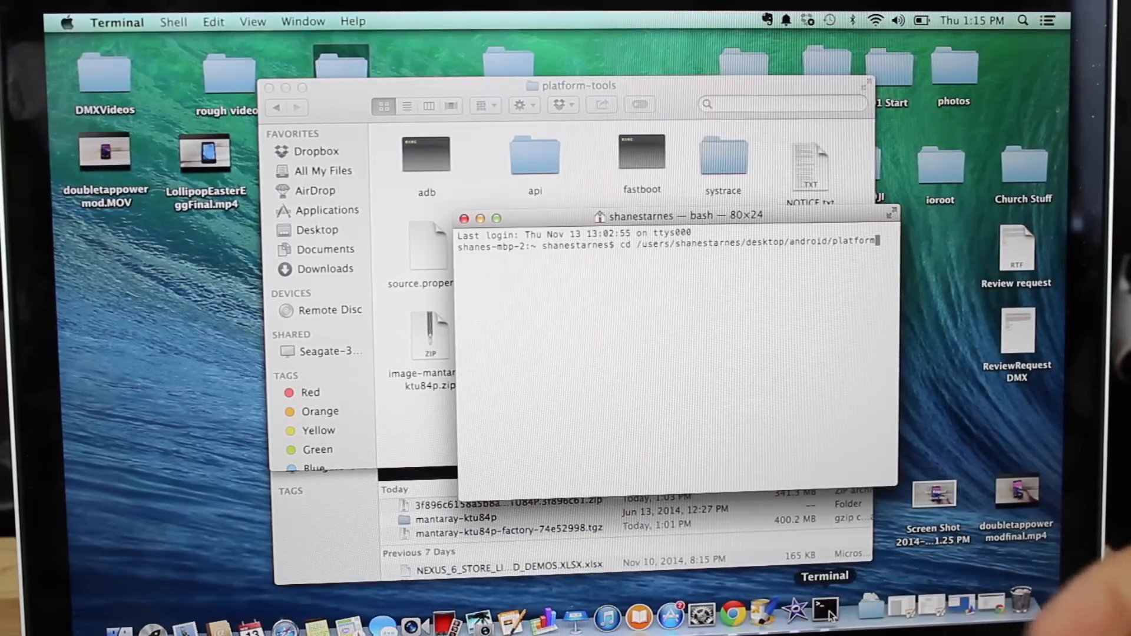
text(-tools)
key(Return)
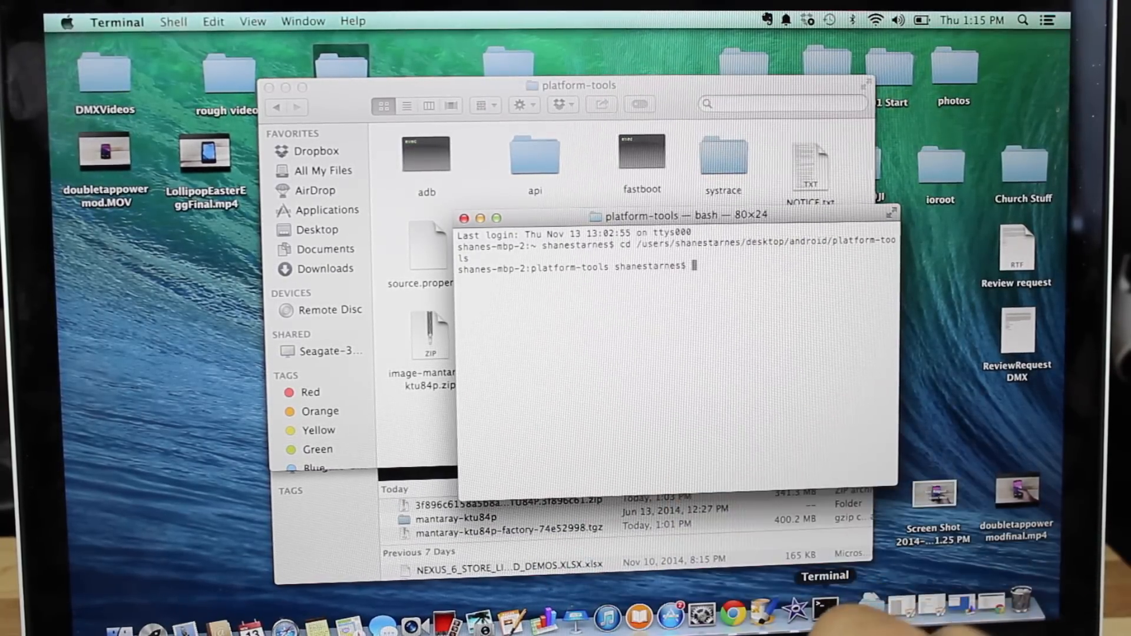
Run adb devices to list the tablet, then adb reboot to reach the bootloader
text(adb devices)
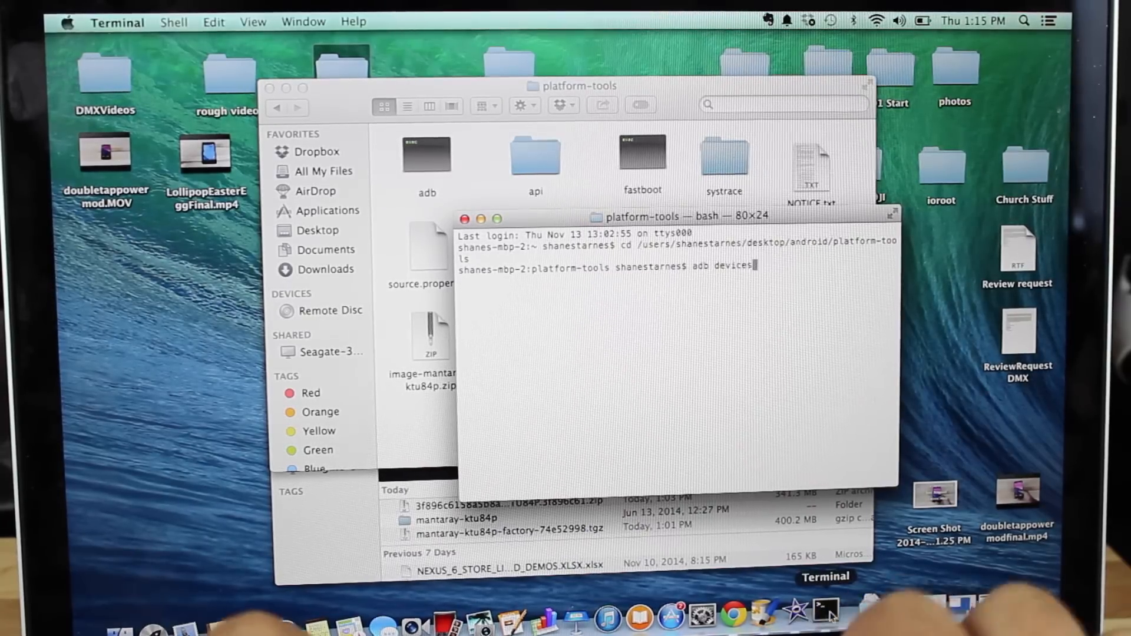
key(Return)
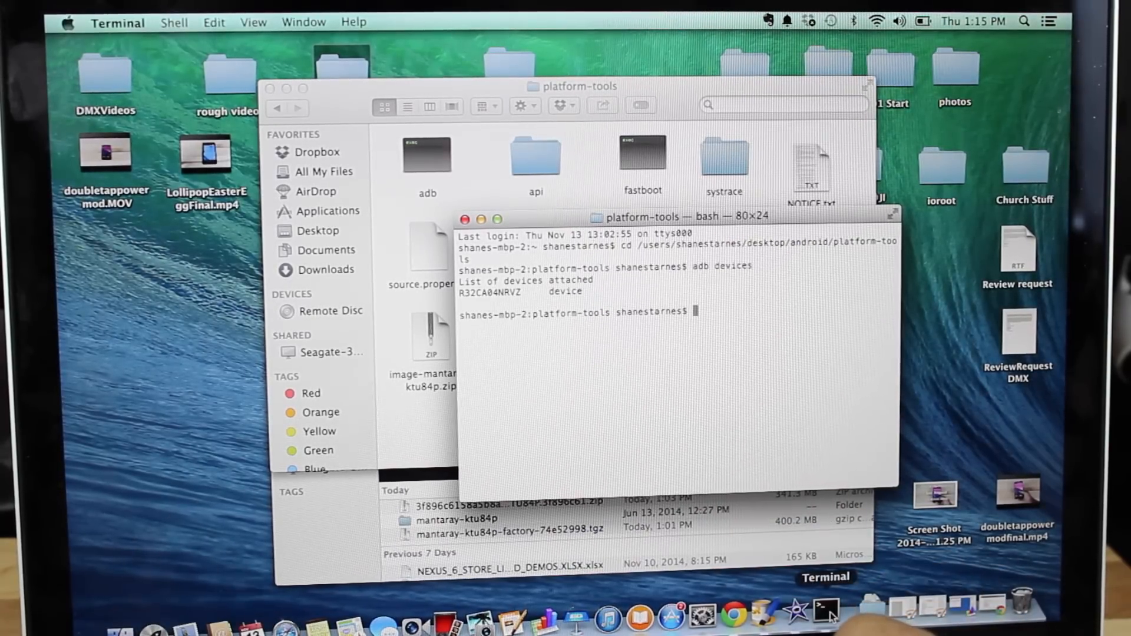
text(adb reboot bootloader)
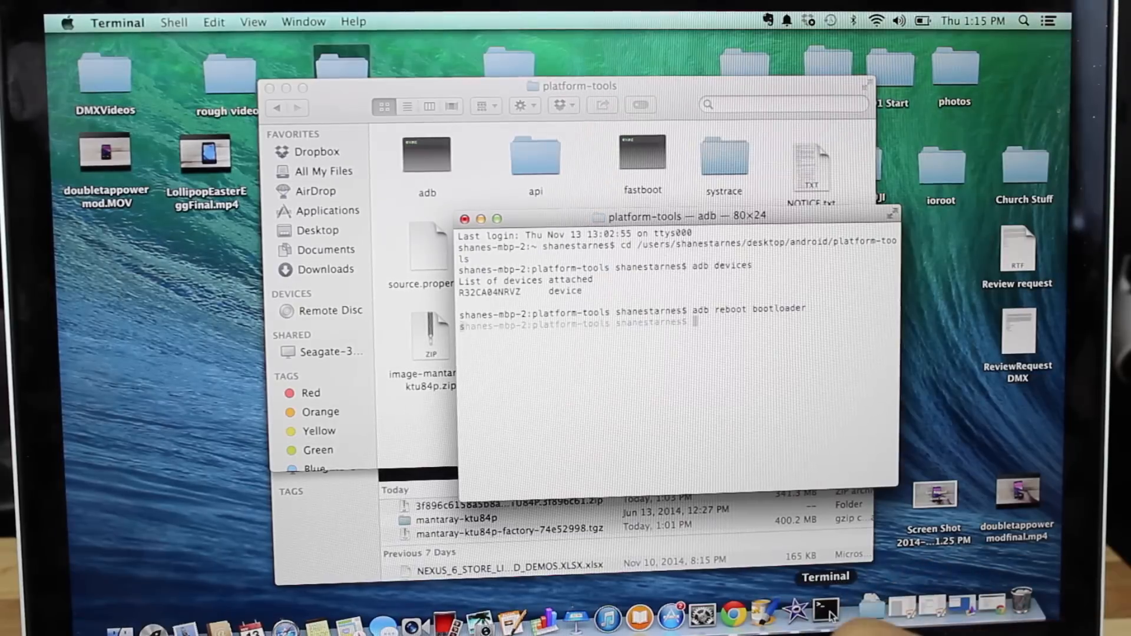
key(Return)
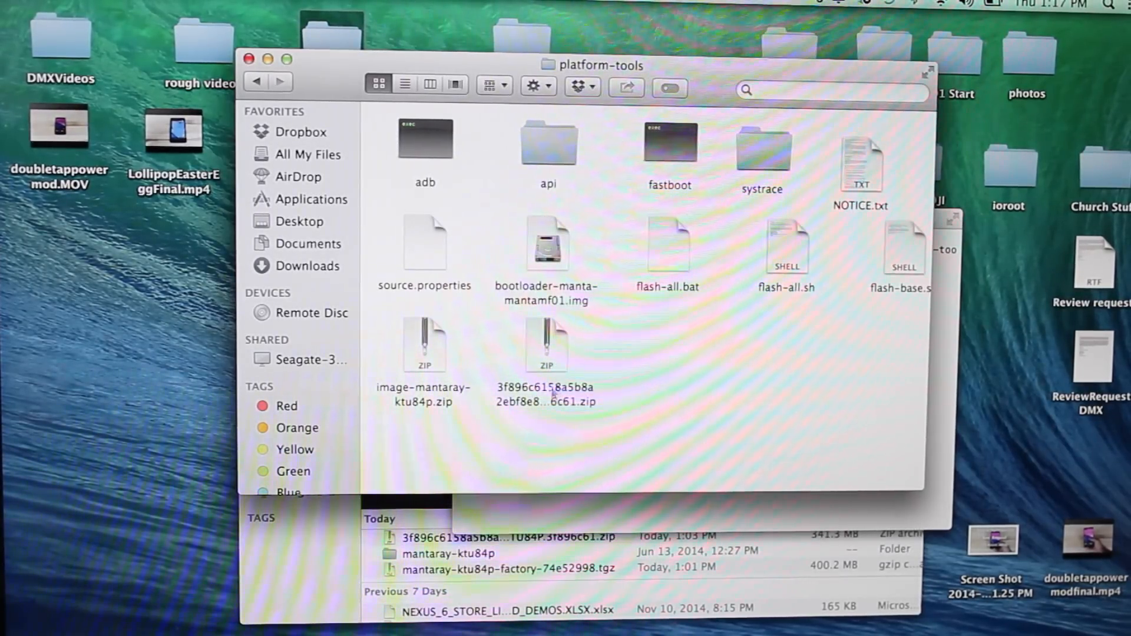
Start renaming the update zip's long signed file name in platform-tools
click(546, 344)
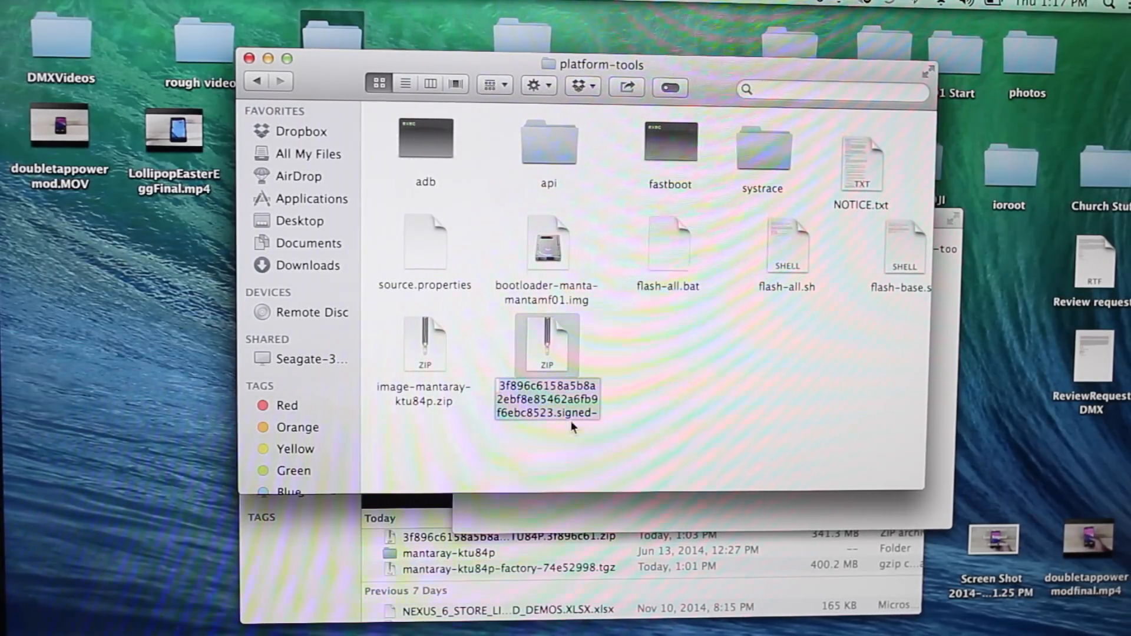
mouse_move(667, 169)
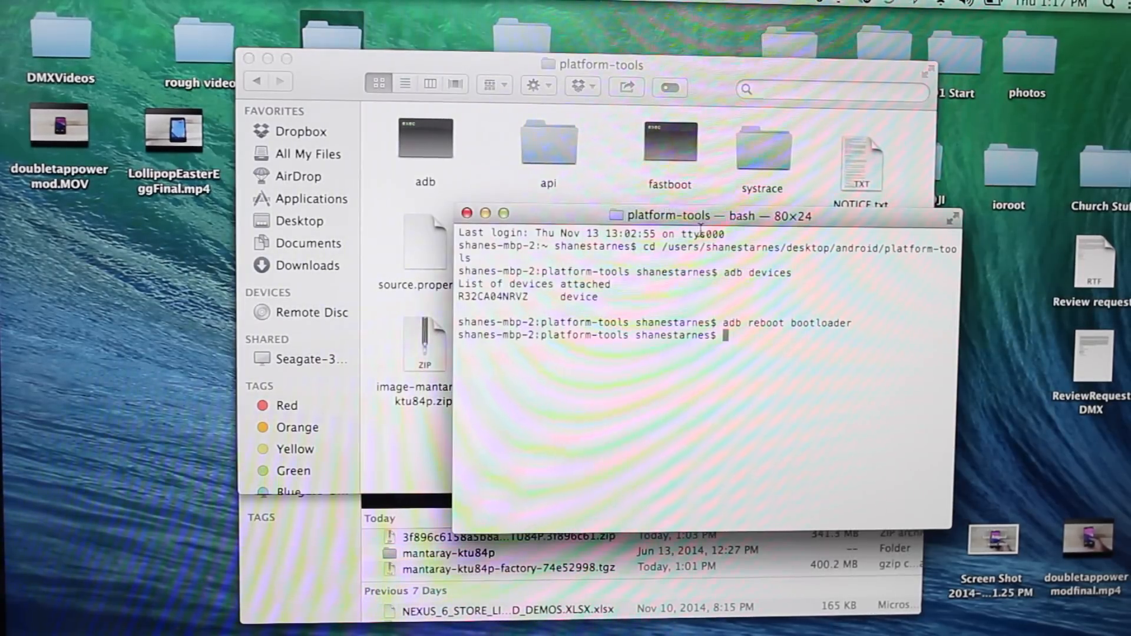
Run 'adb sideload ota.zip' to start sending the update to the tablet
drag(664, 215, 721, 180)
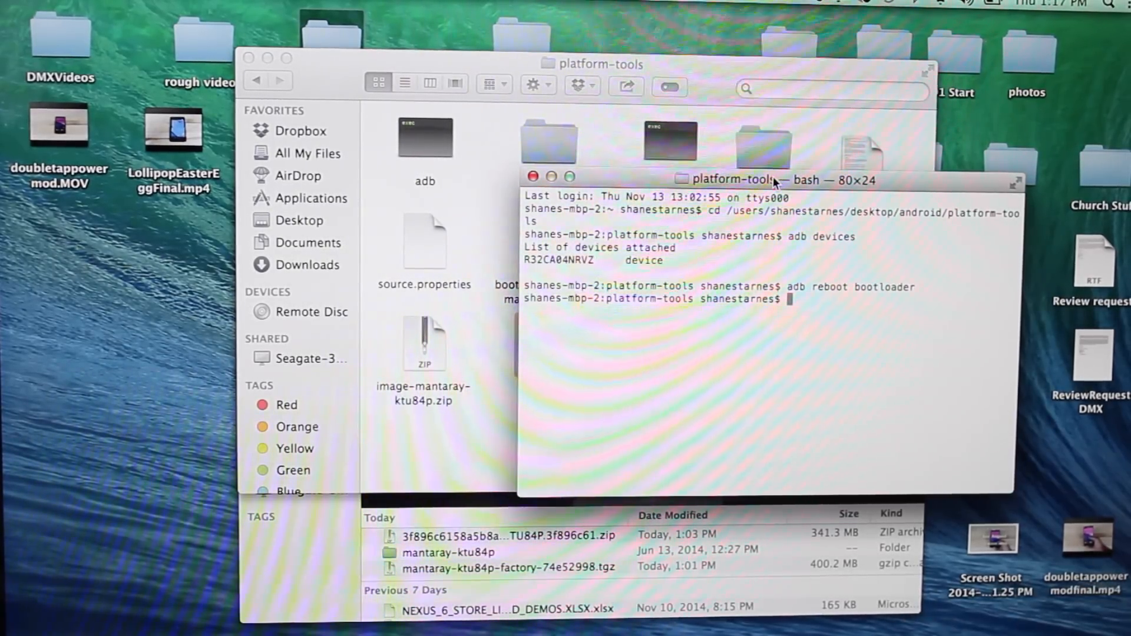
text(adb s)
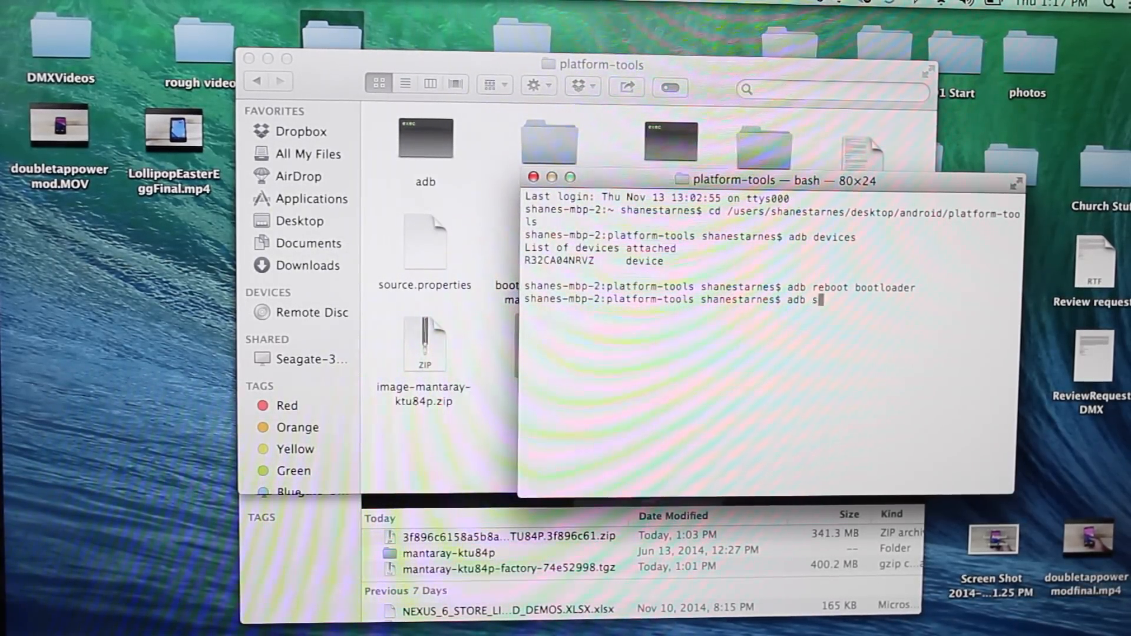
text(ideload)
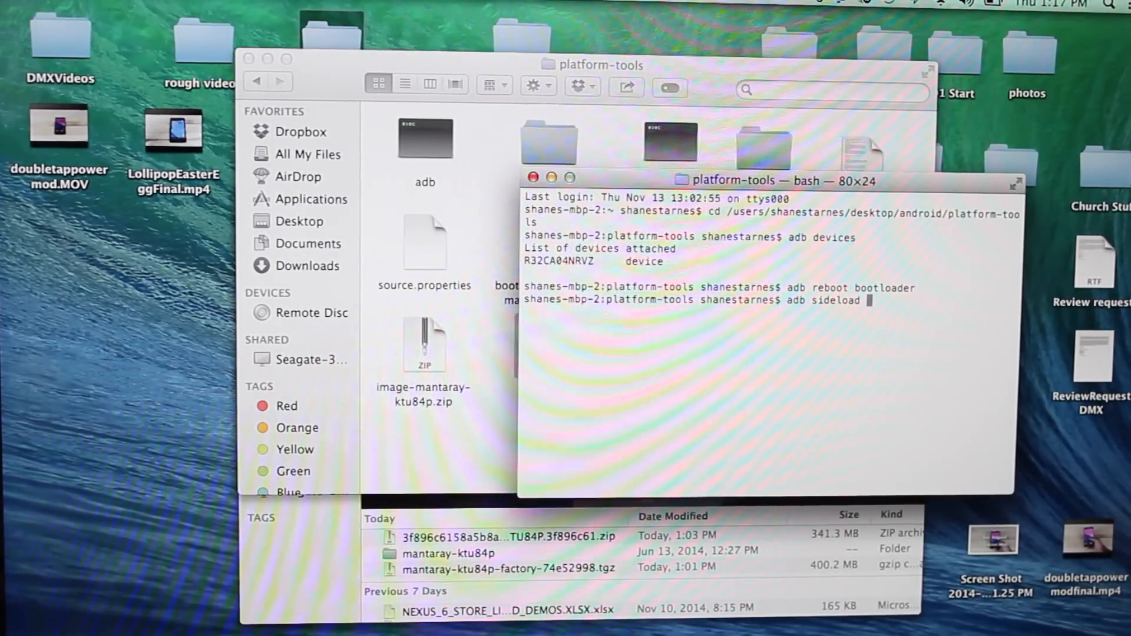
text(ota)
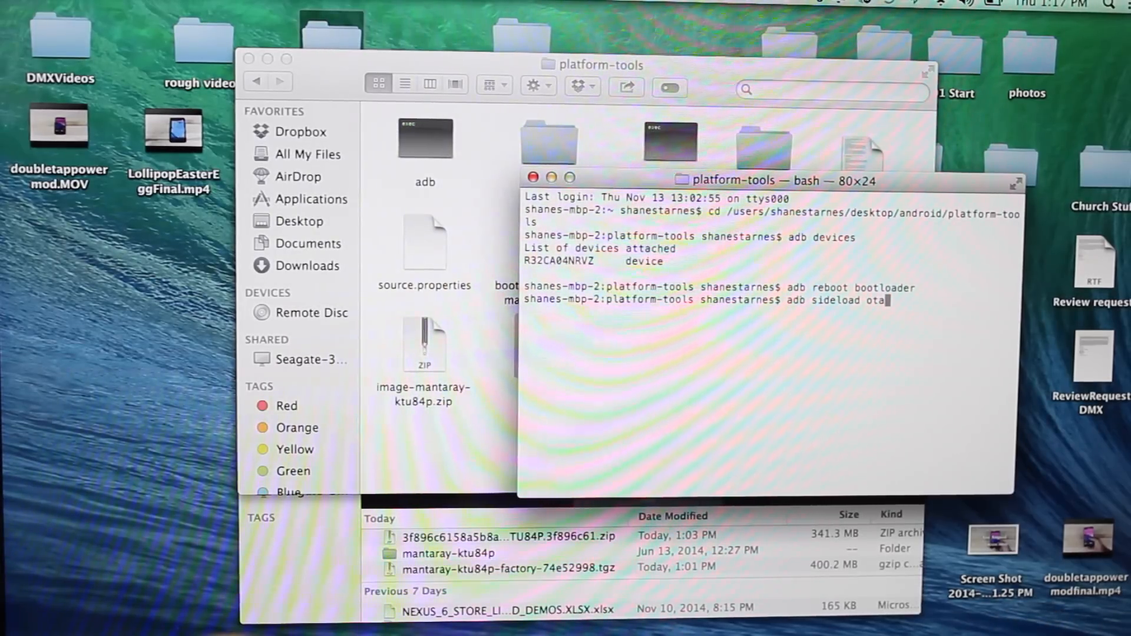
key(Return)
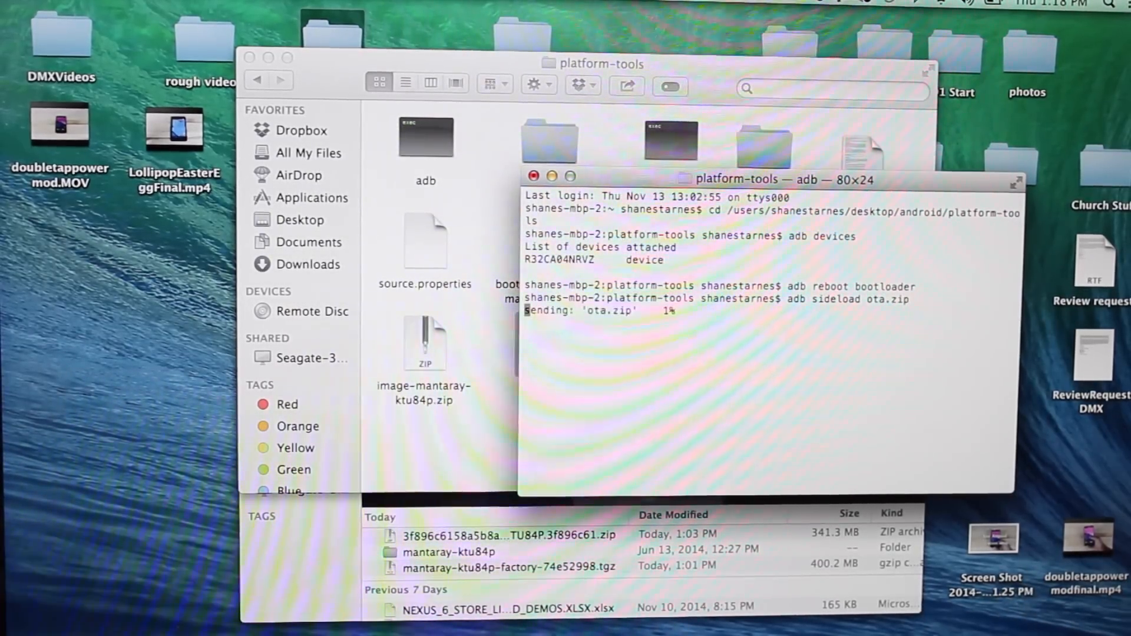